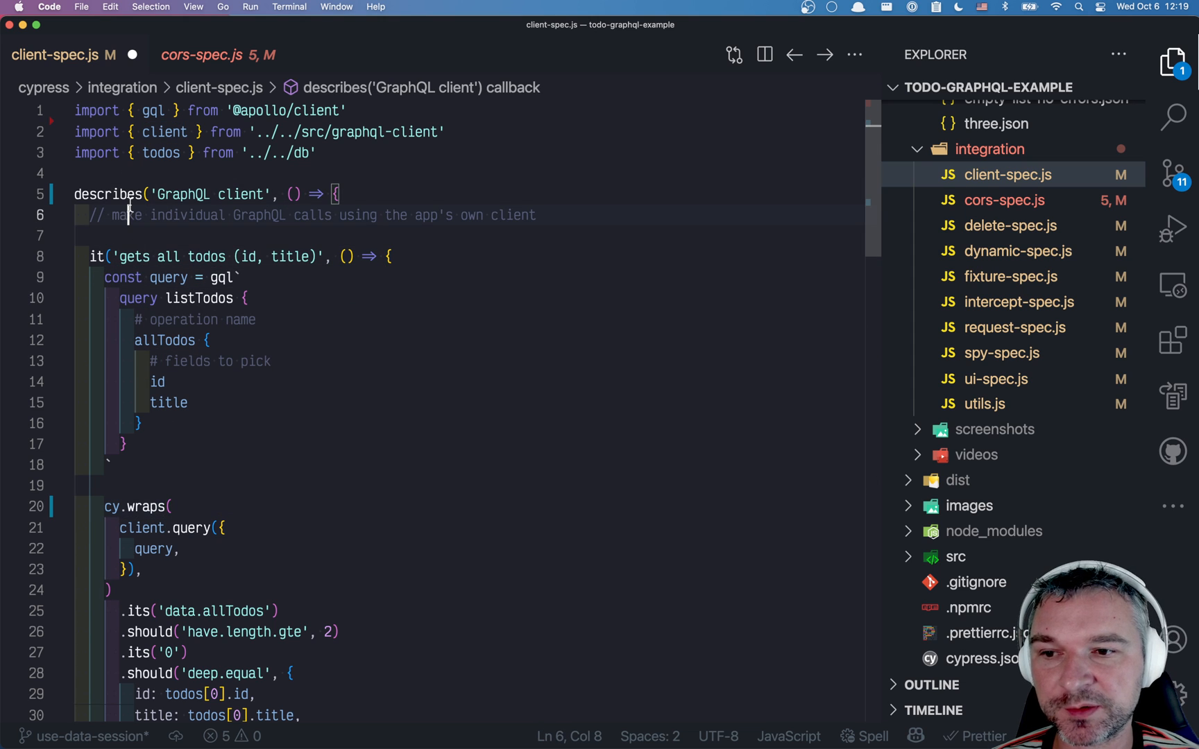
{"action": "double_click", "coordinate": [107, 194]}
{"action": "type", "text": "// @ts-check"}
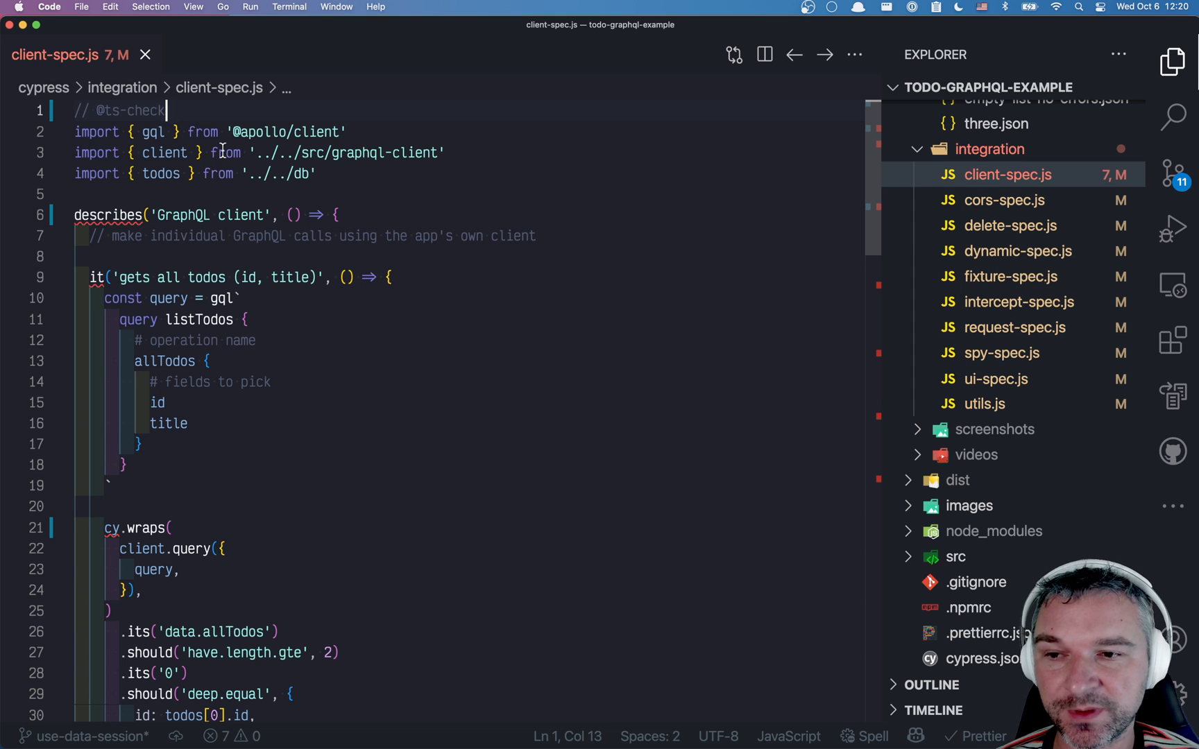
Step: Add a temporary /// <reference types="cypress" /> line at the top of client-spec.js
{"action": "type", "text": "/// <ref"}
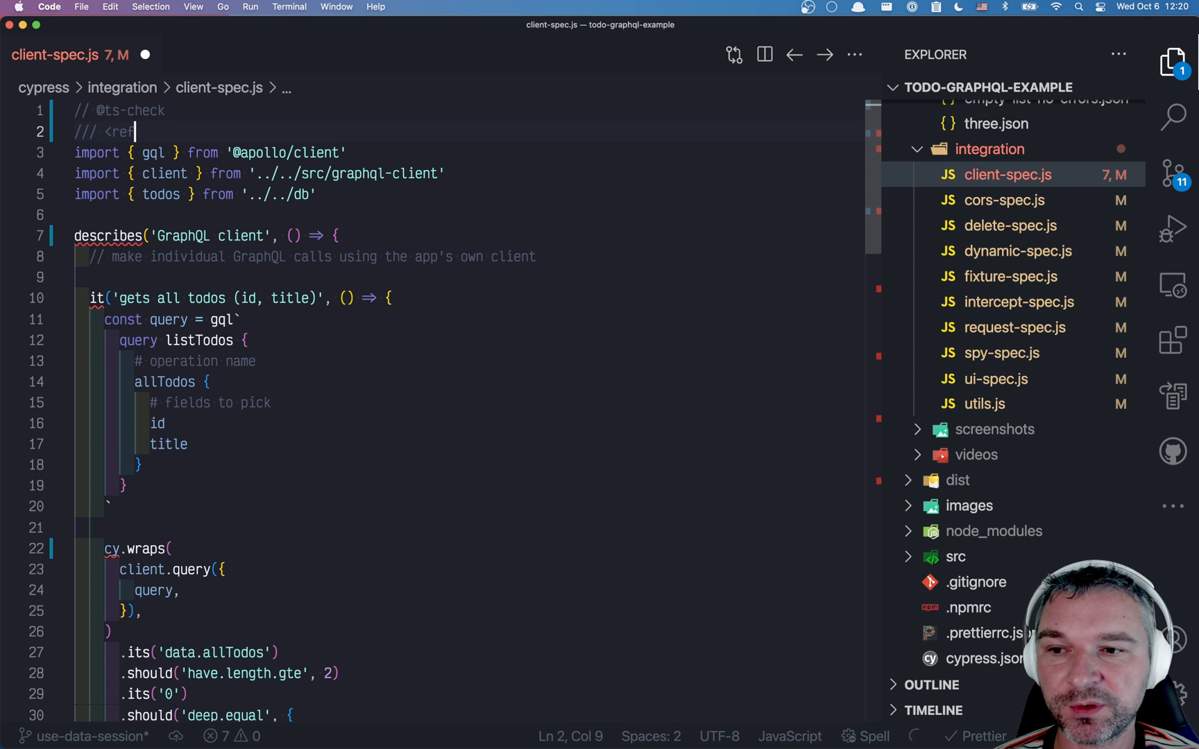
{"action": "type", "text": "erence types=\"cypress\" />"}
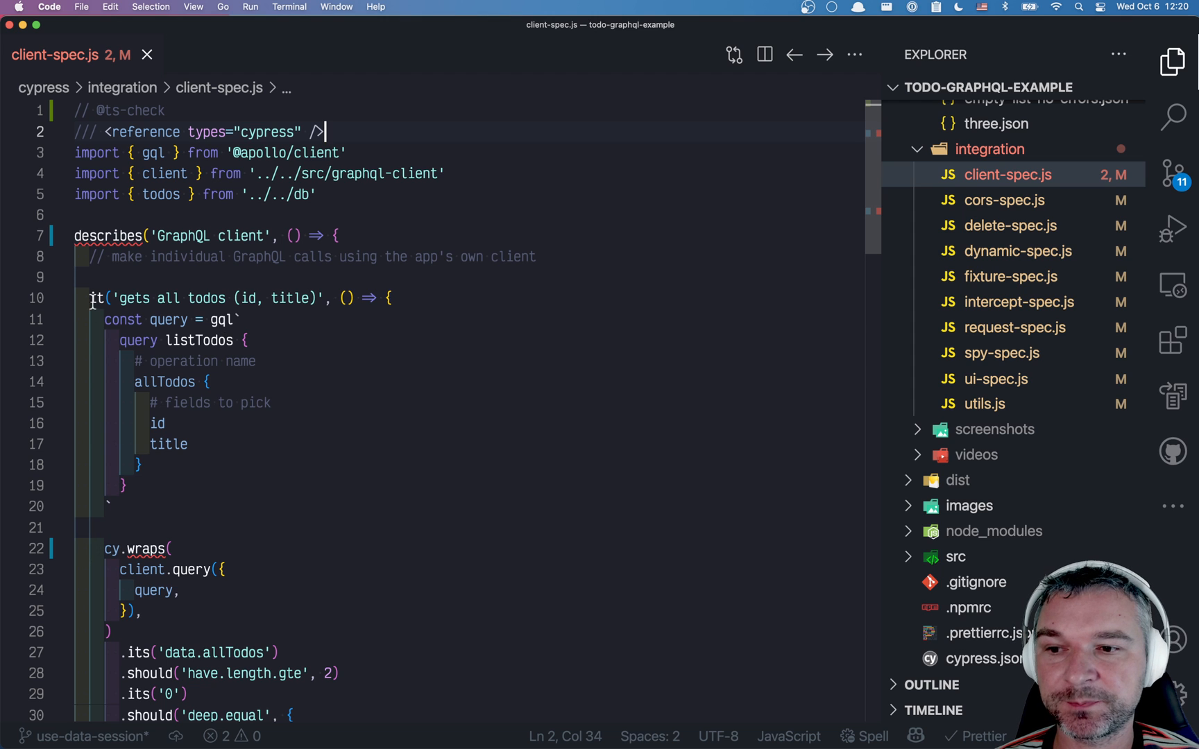
{"action": "mouse_move", "coordinate": [94, 297]}
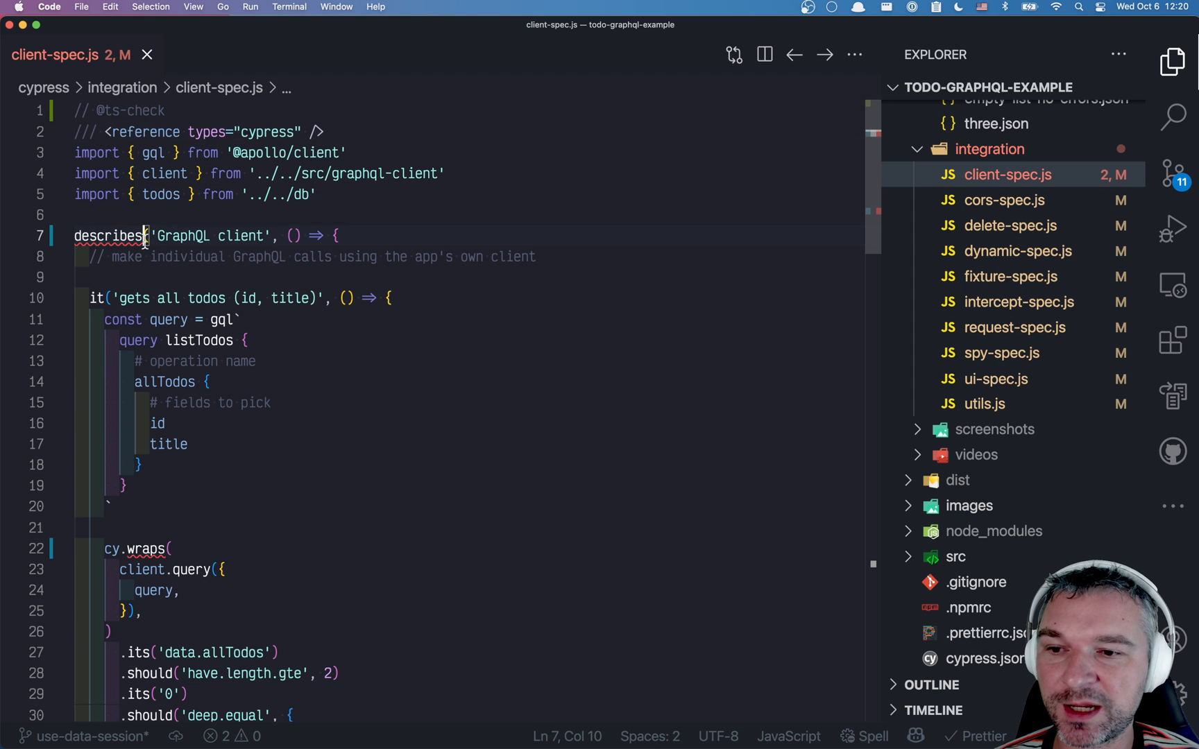
{"action": "mouse_move", "coordinate": [113, 236]}
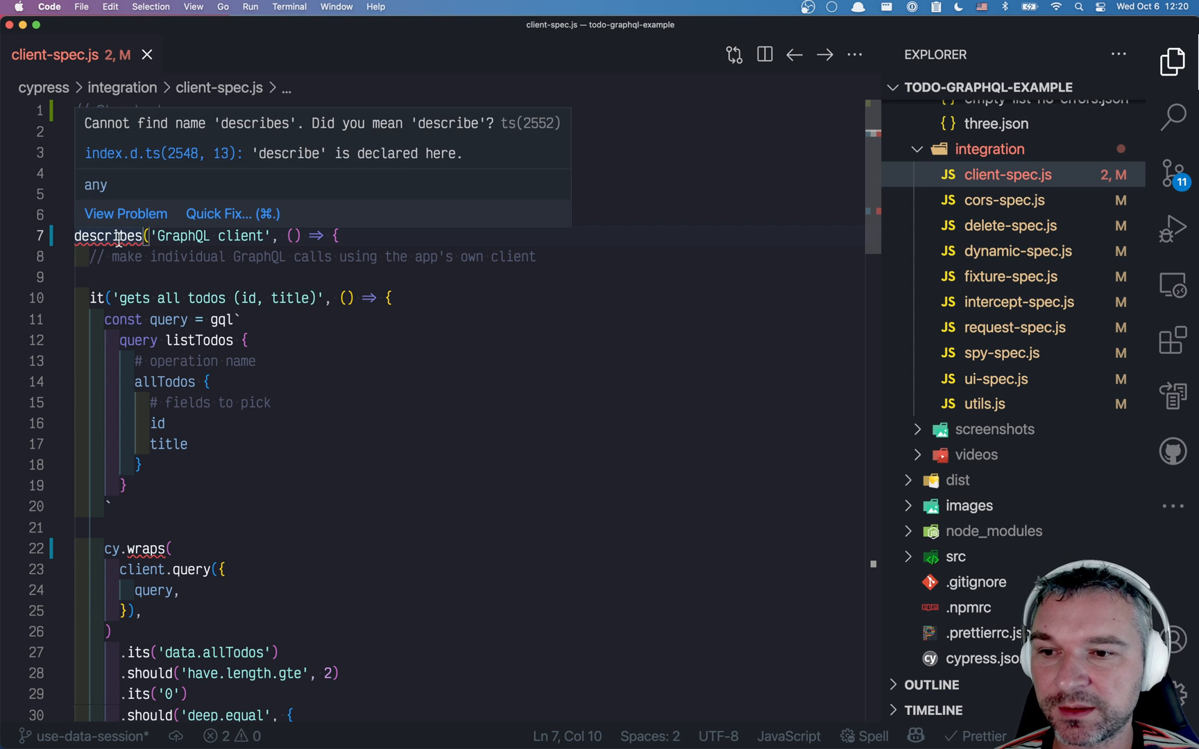
Step: Correct describes to describe and cy.wraps to cy.wrap in client-spec.js
{"action": "key", "text": "Backspace"}
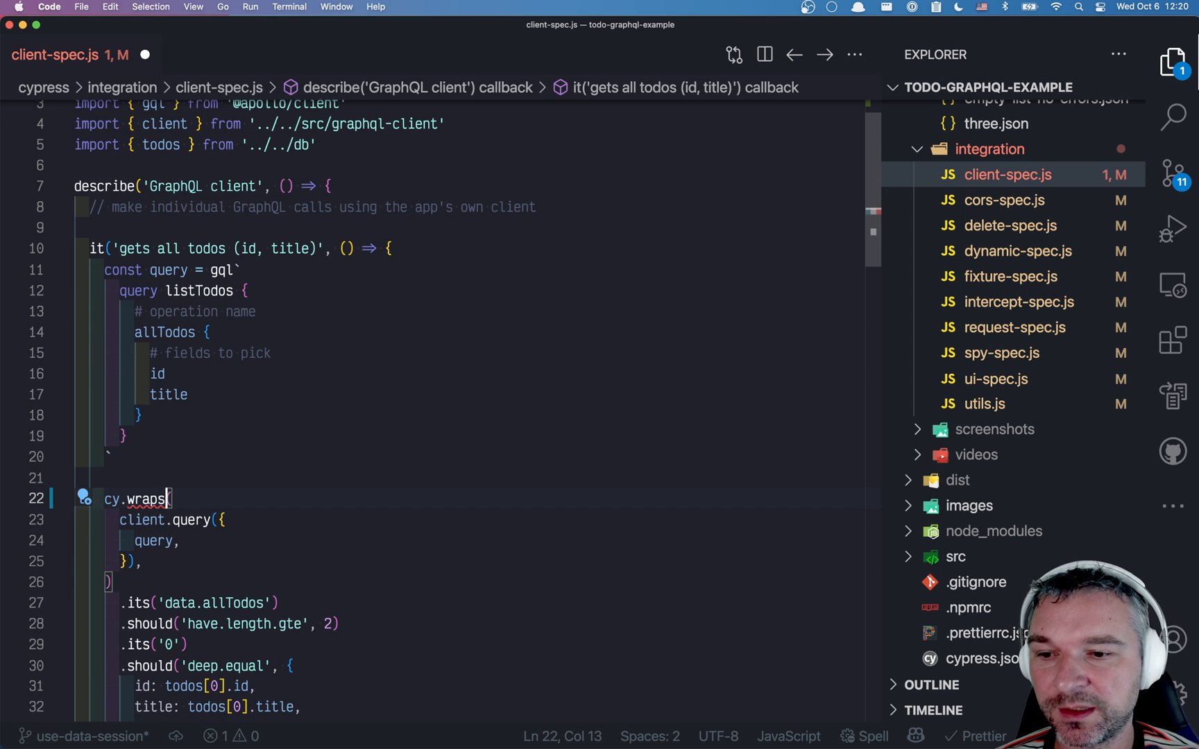
{"action": "key", "text": "Backspace"}
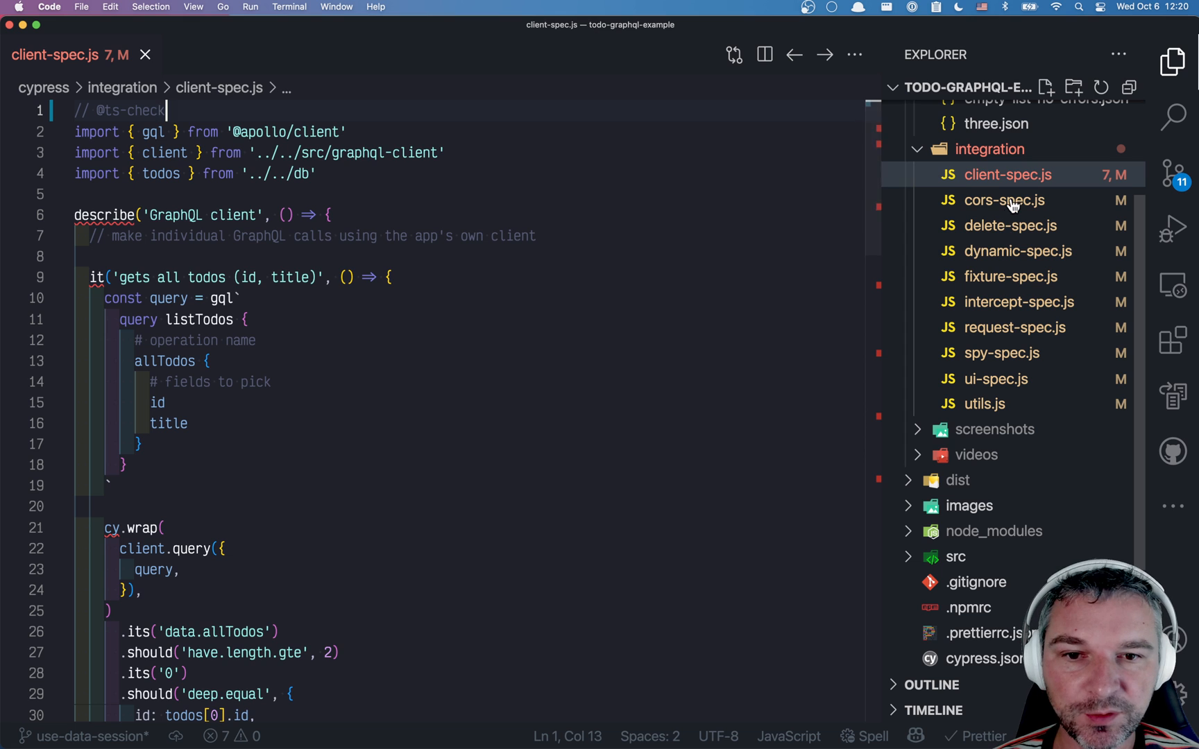
Step: View delete-spec.js and then fixture-spec.js from the Explorer to see their type errors
{"action": "left_click", "coordinate": [1008, 226]}
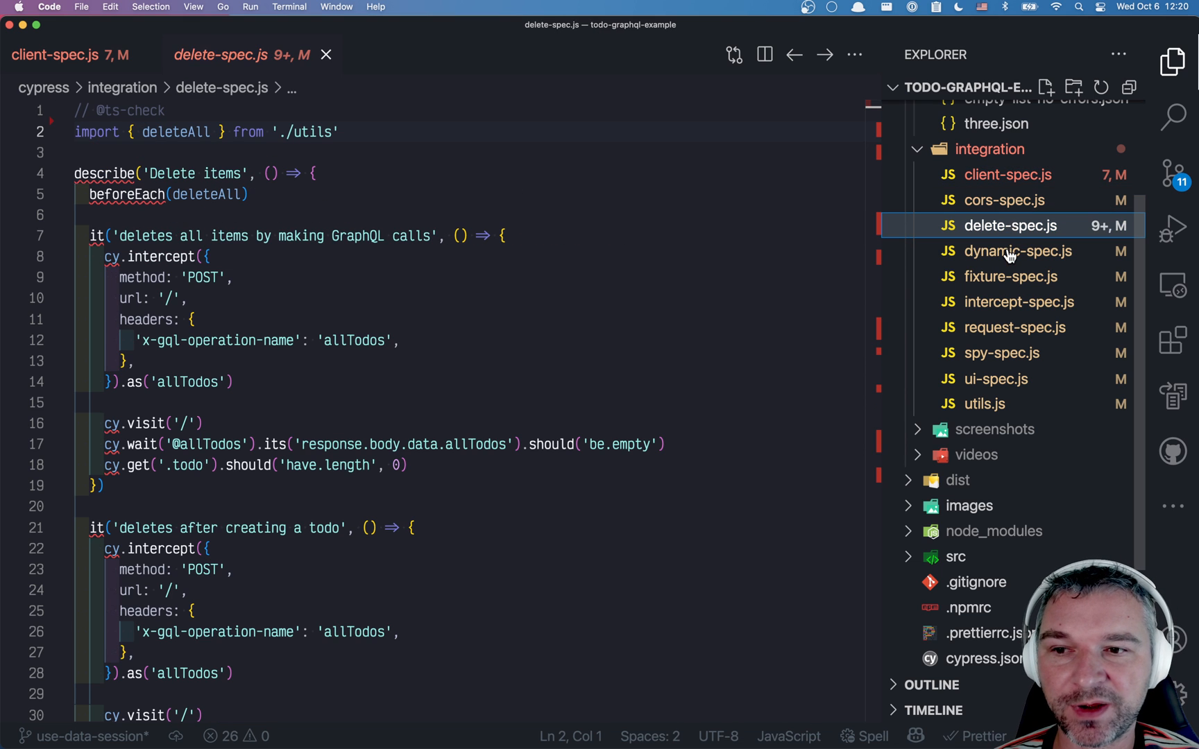
{"action": "left_click", "coordinate": [1010, 276]}
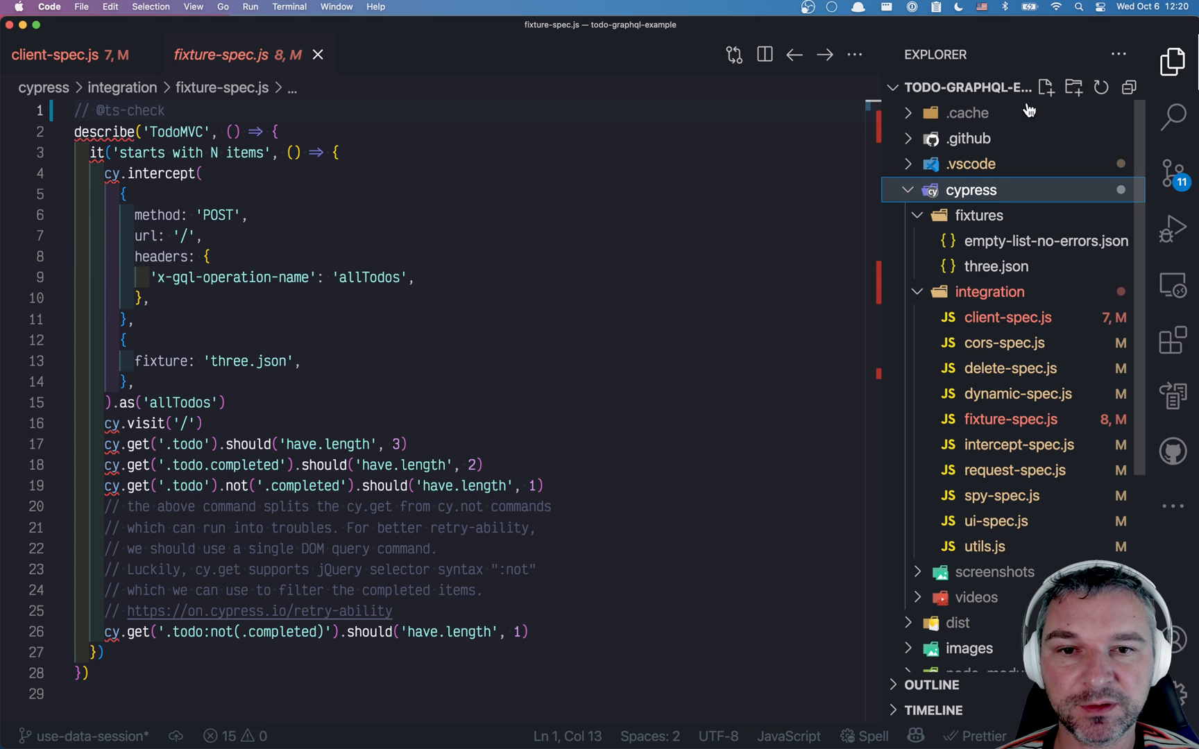
Step: Create cypress/jsconfig.json with compilerOptions "types": ["cypress"]
{"action": "type", "text": "jsco"}
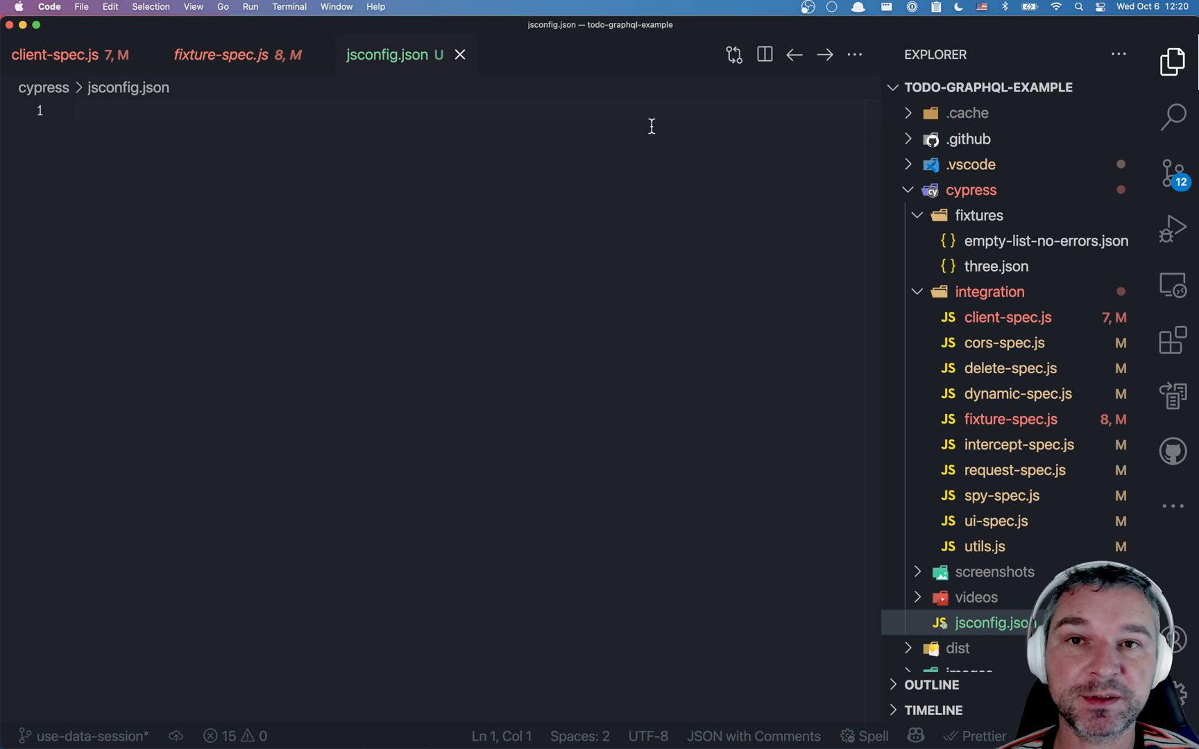
{"action": "type", "text": "{}"}
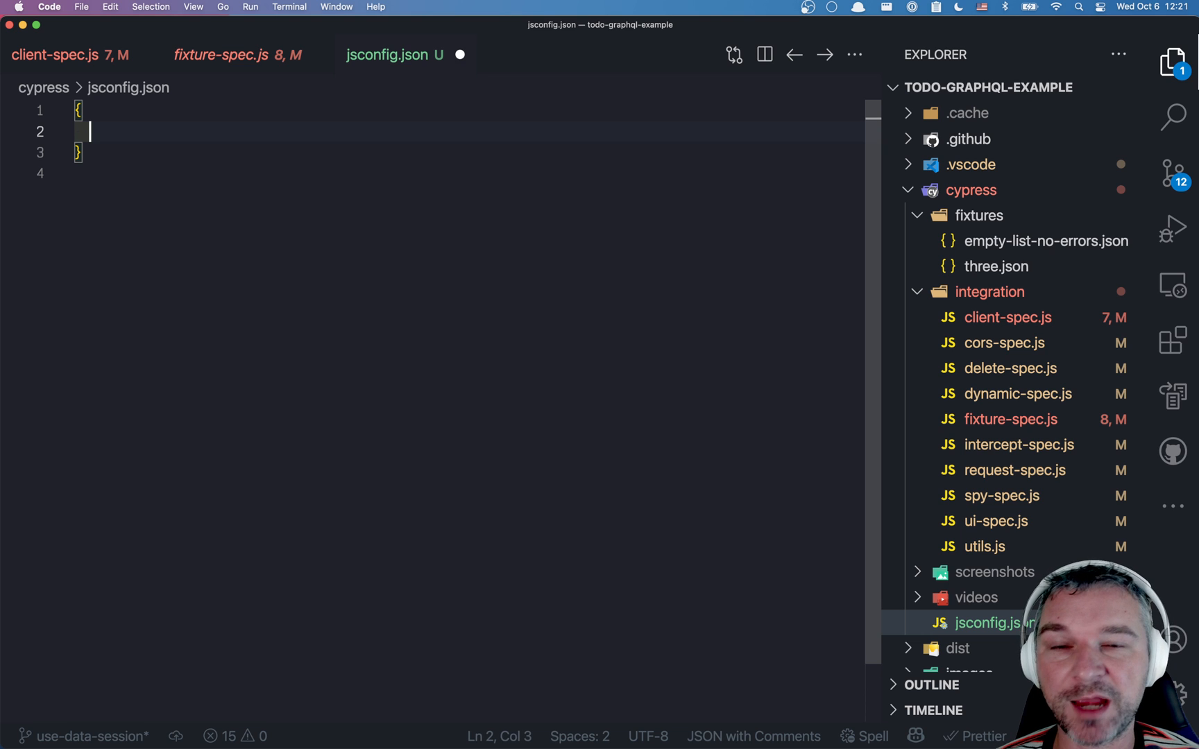
{"action": "type", "text": "\"compilerOptions\": {"}
{"action": "type", "text": "\"types\": [\""}
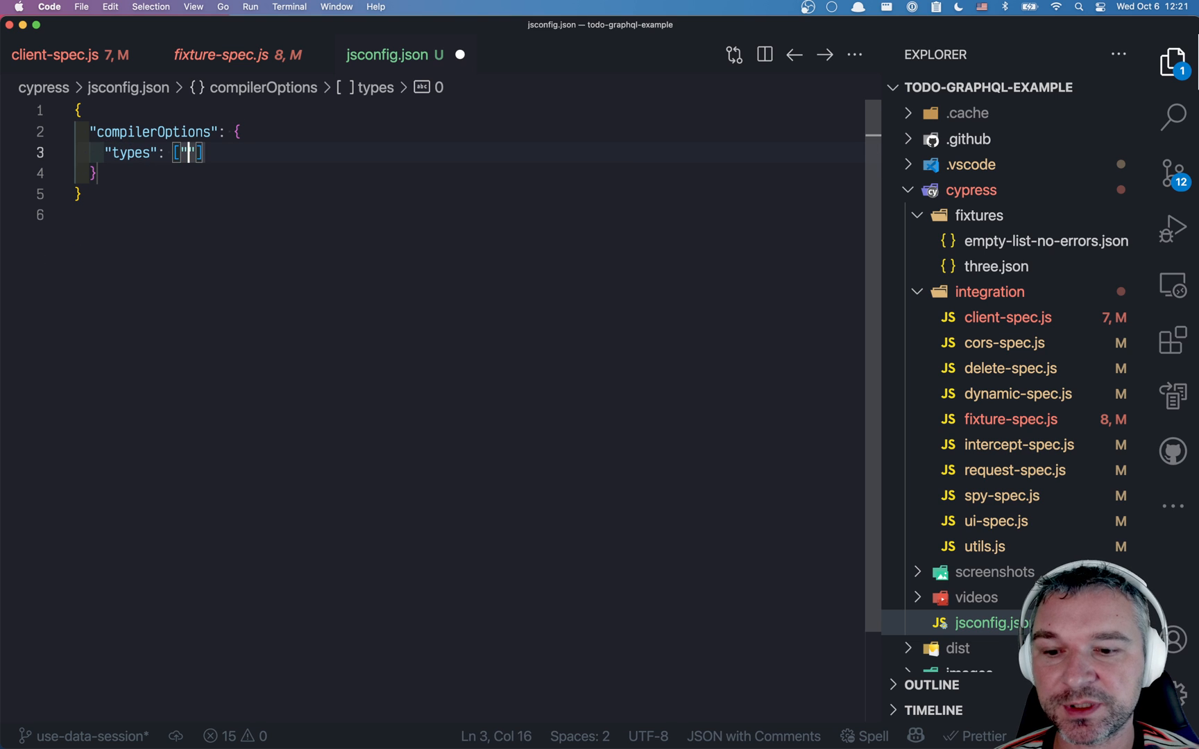
{"action": "type", "text": "cypress"}
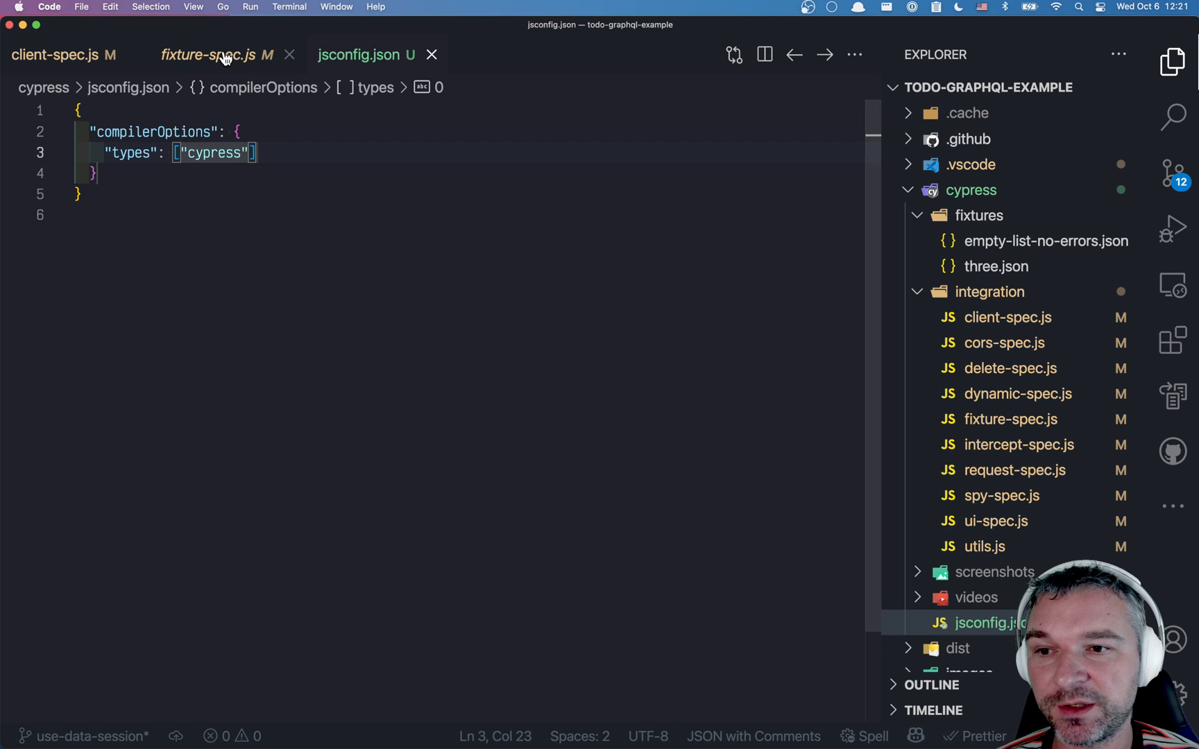
Step: Return to fixture-spec.js to confirm its type errors are cleared
{"action": "left_click", "coordinate": [213, 54]}
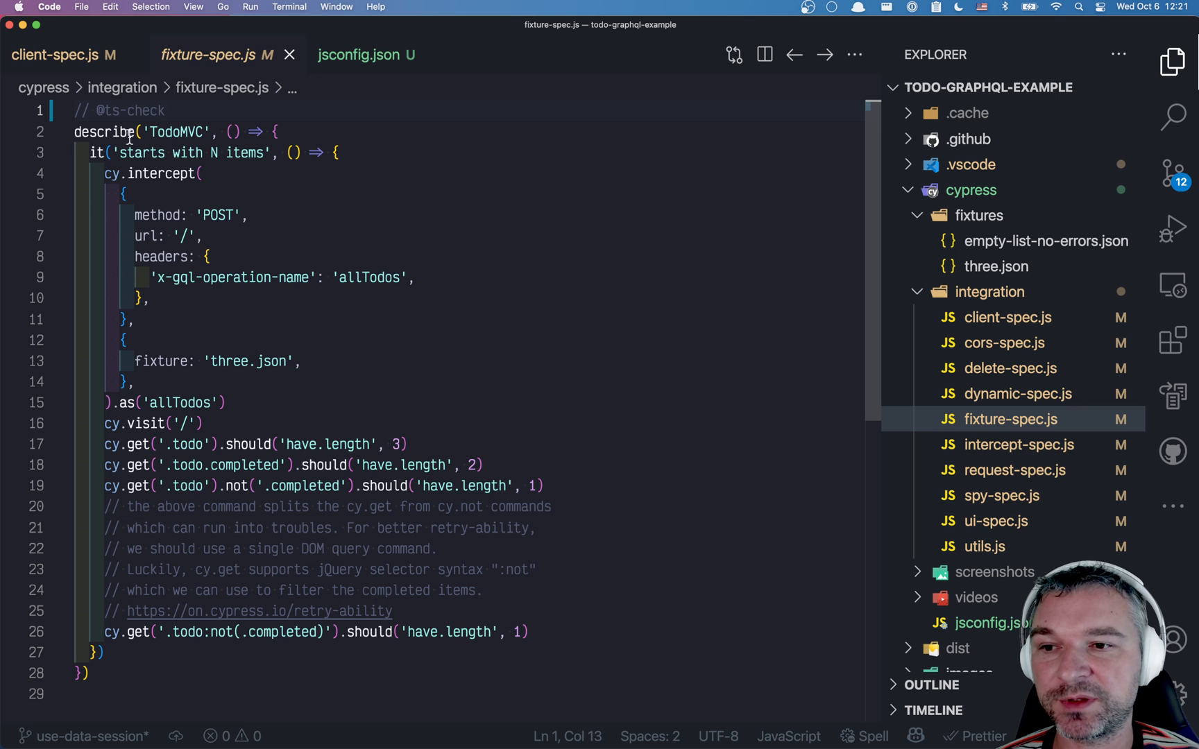
Step: Check client-spec.js and fixture-spec.js, then view dynamic-spec.js with its failing three.json import
{"action": "left_click", "coordinate": [62, 54]}
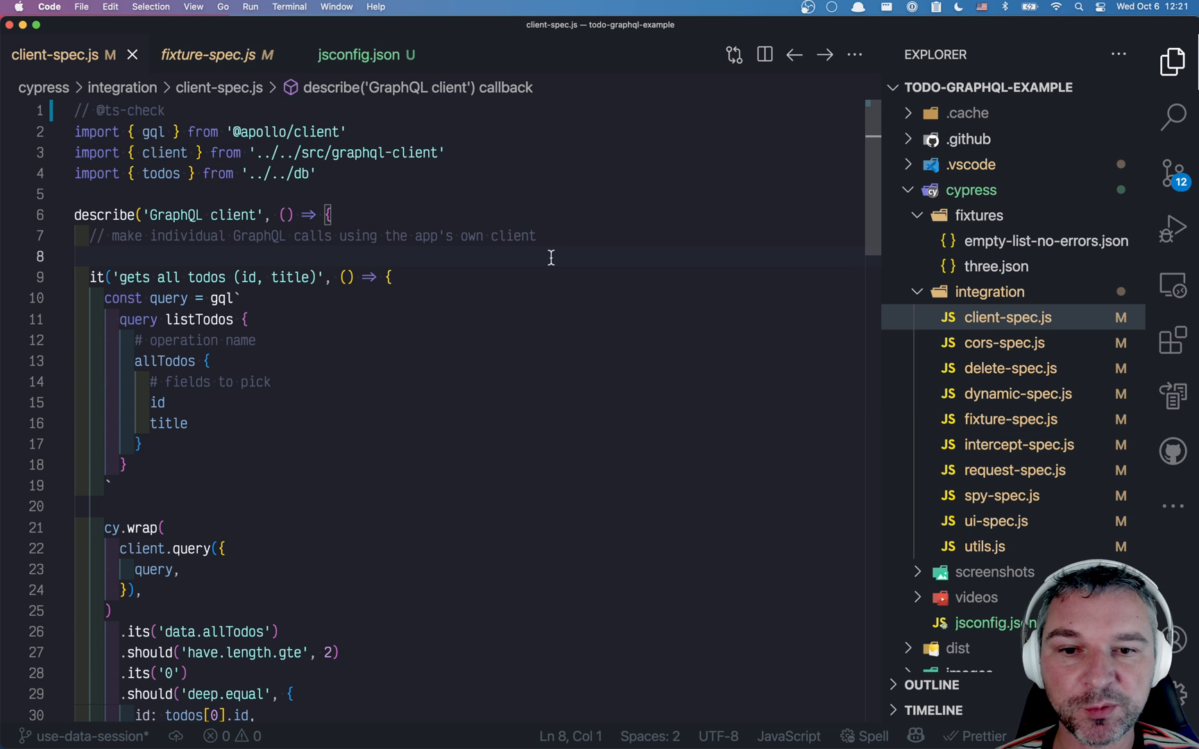
{"action": "left_click", "coordinate": [215, 54]}
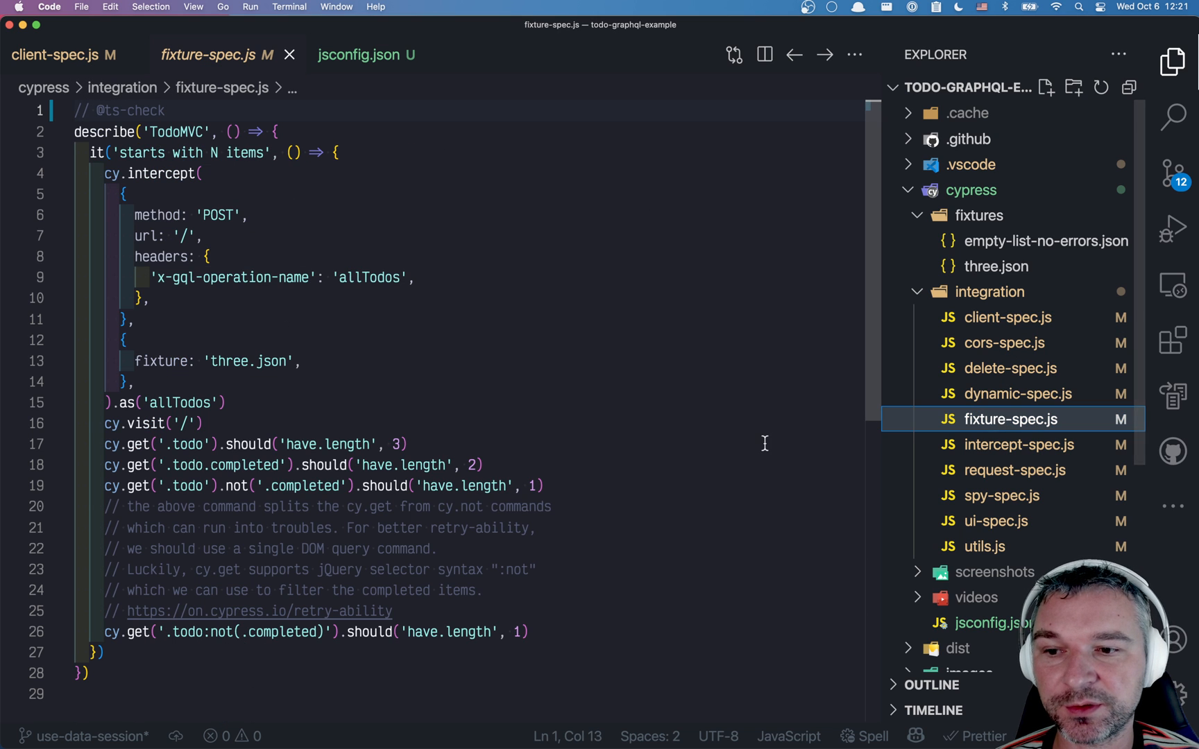
{"action": "left_click", "coordinate": [1017, 394]}
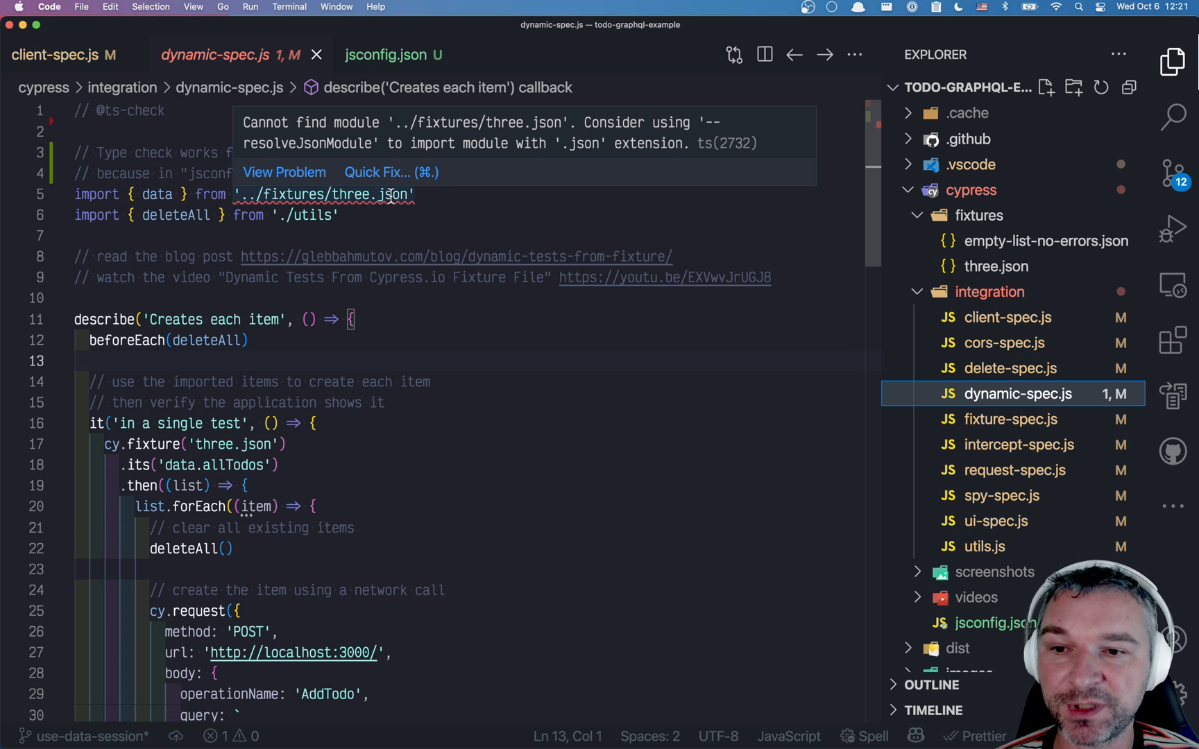
Step: Add "resolveJsonModule": true to jsconfig.json compilerOptions and verify the import in dynamic-spec.js
{"action": "left_click", "coordinate": [391, 55]}
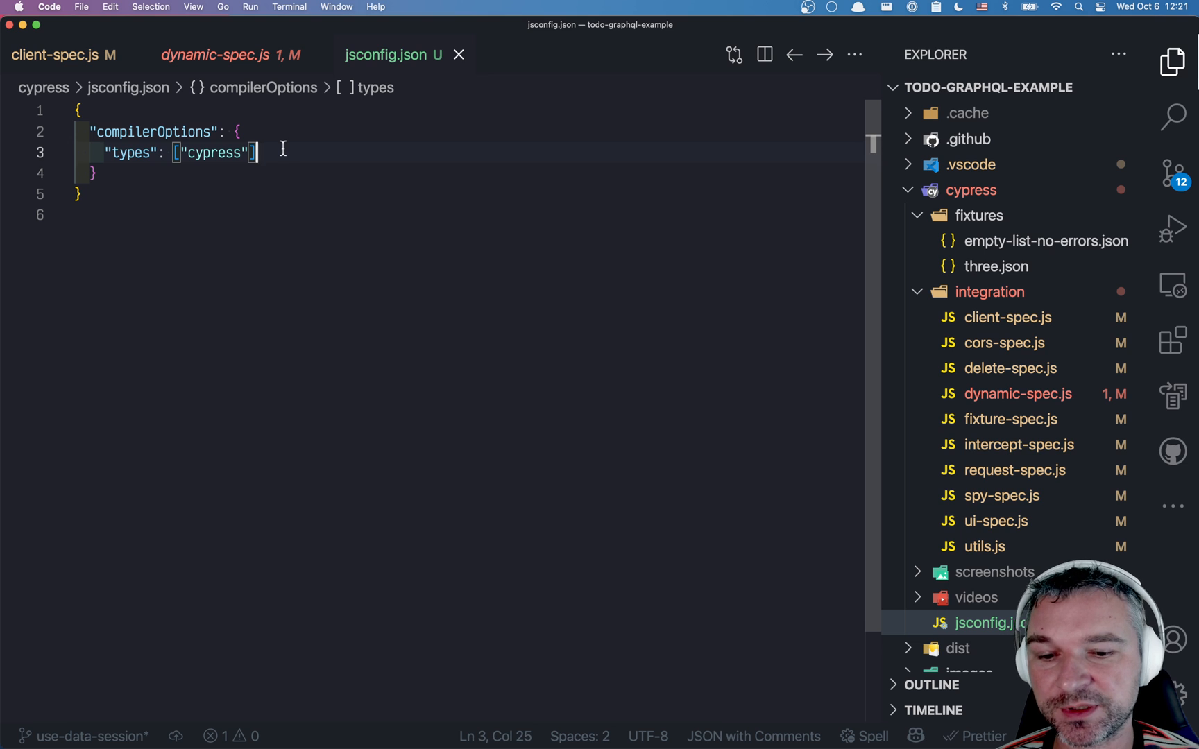
{"action": "type", "text": ","}
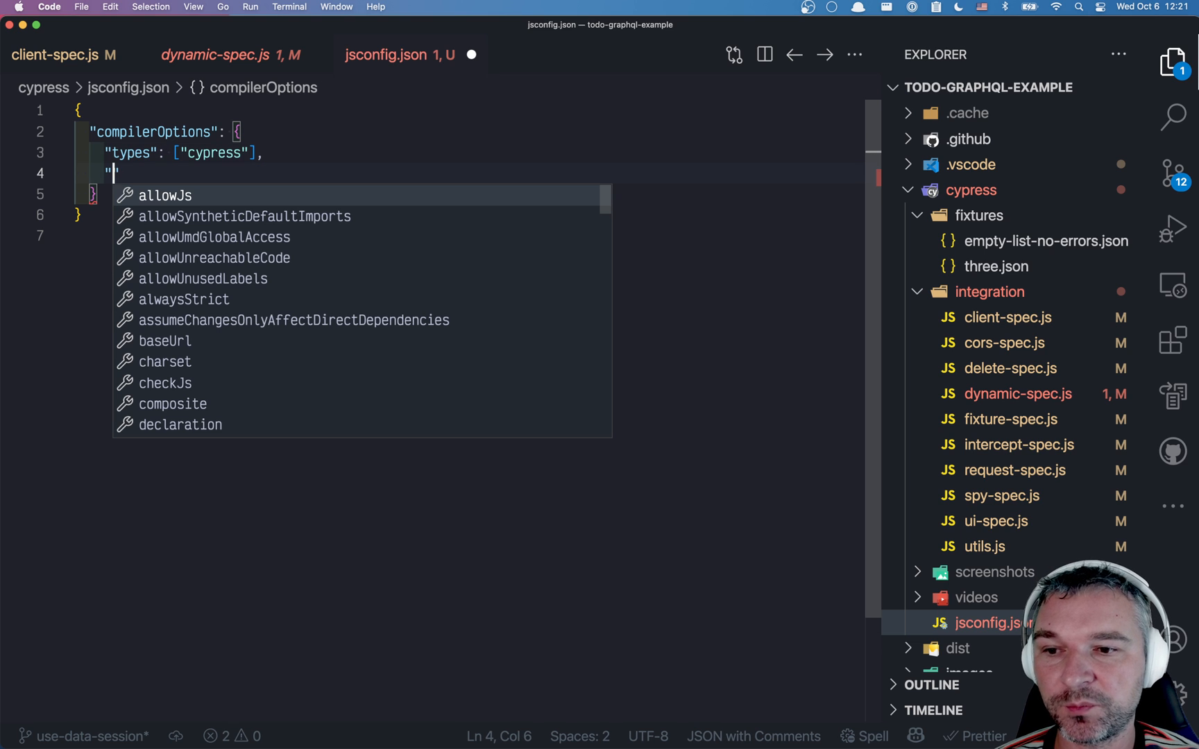
{"action": "type", "text": "resolveJsonModule"}
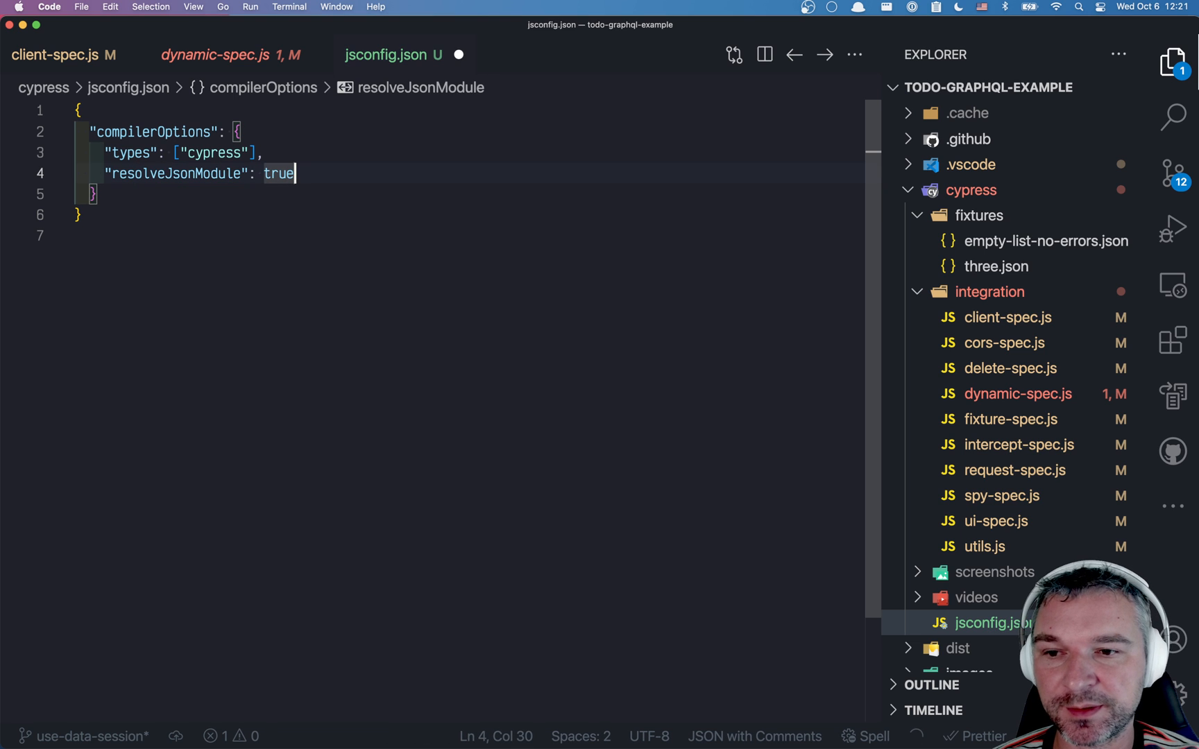
{"action": "left_click", "coordinate": [228, 54]}
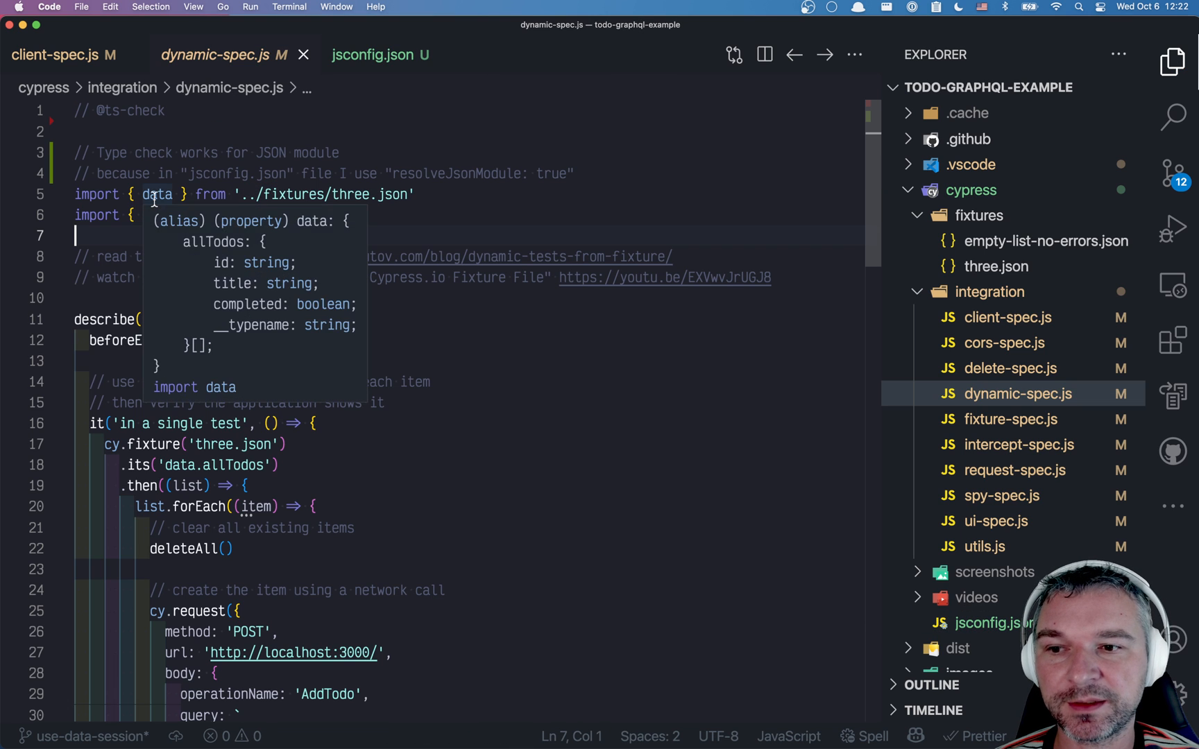
Step: View the three.json fixture, then return to the finished jsconfig.json
{"action": "left_click", "coordinate": [998, 267]}
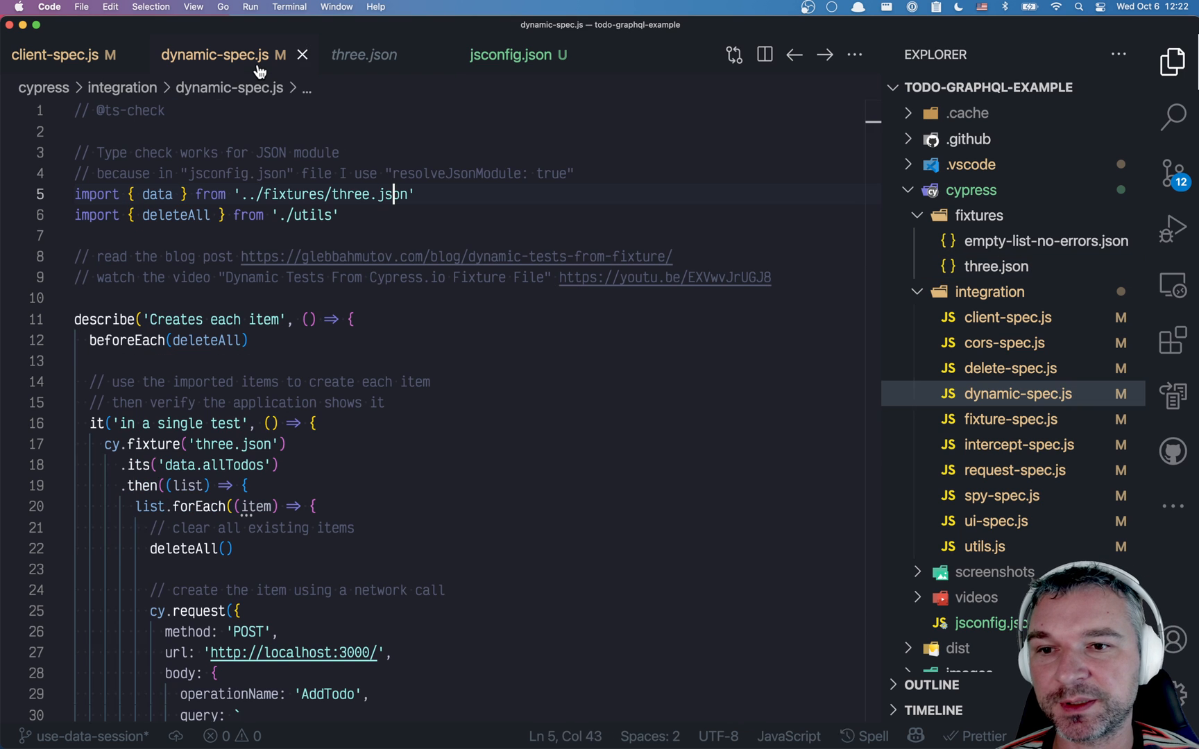
{"action": "left_click", "coordinate": [519, 55]}
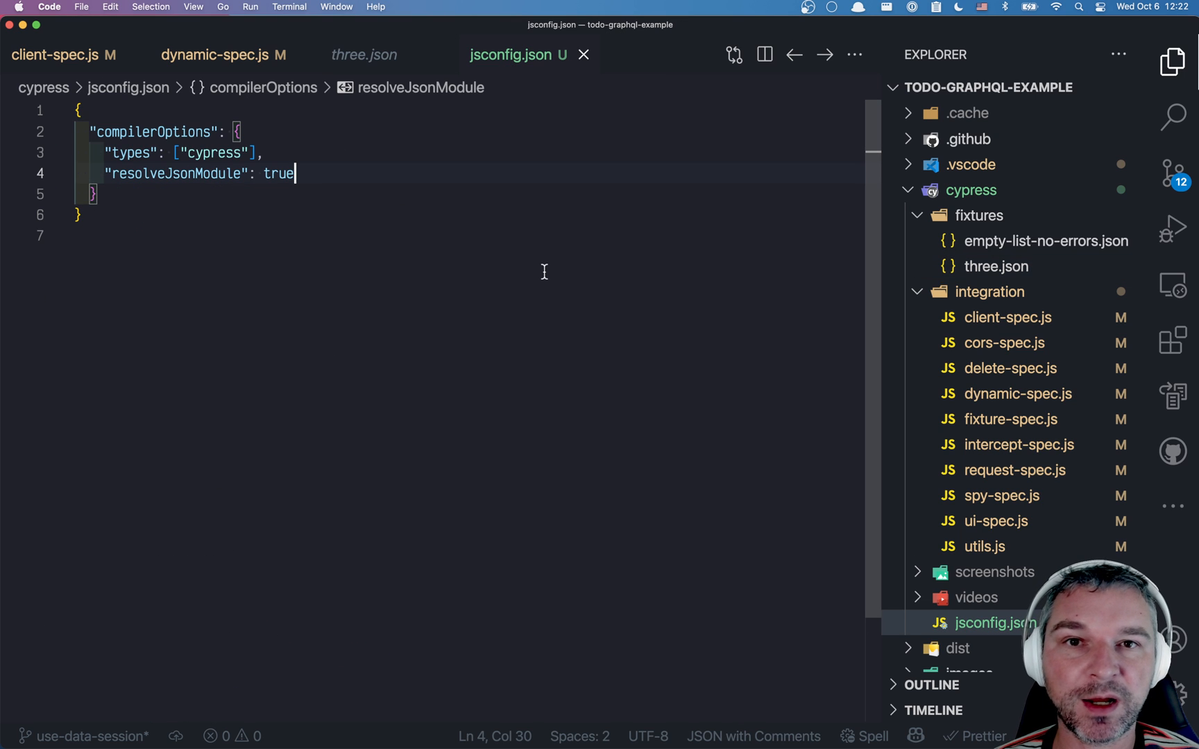